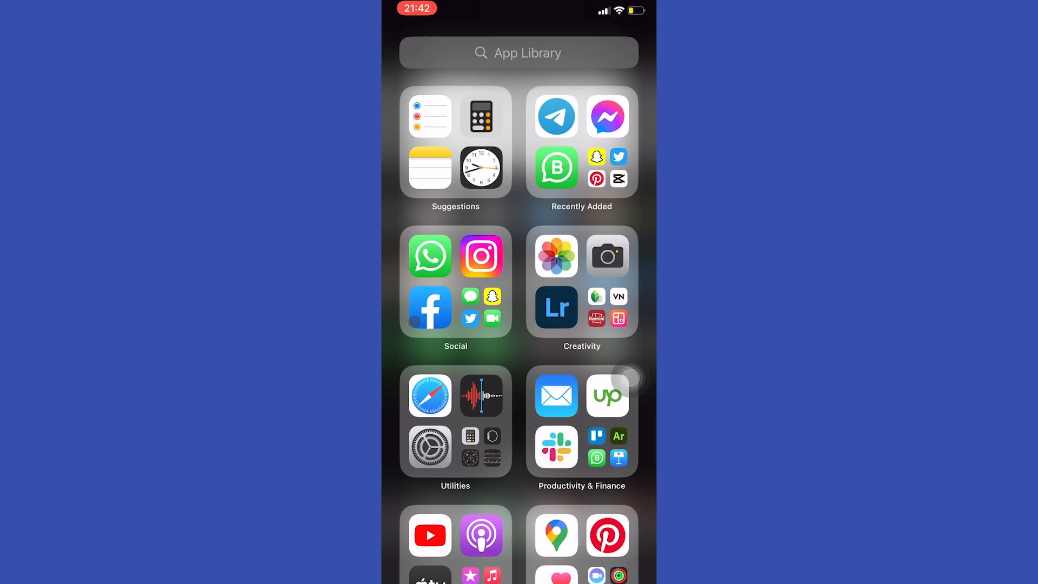
- Launch Facebook from the Social folder and go to your own profile page
{"action": "left_click", "coordinate": [430, 307]}
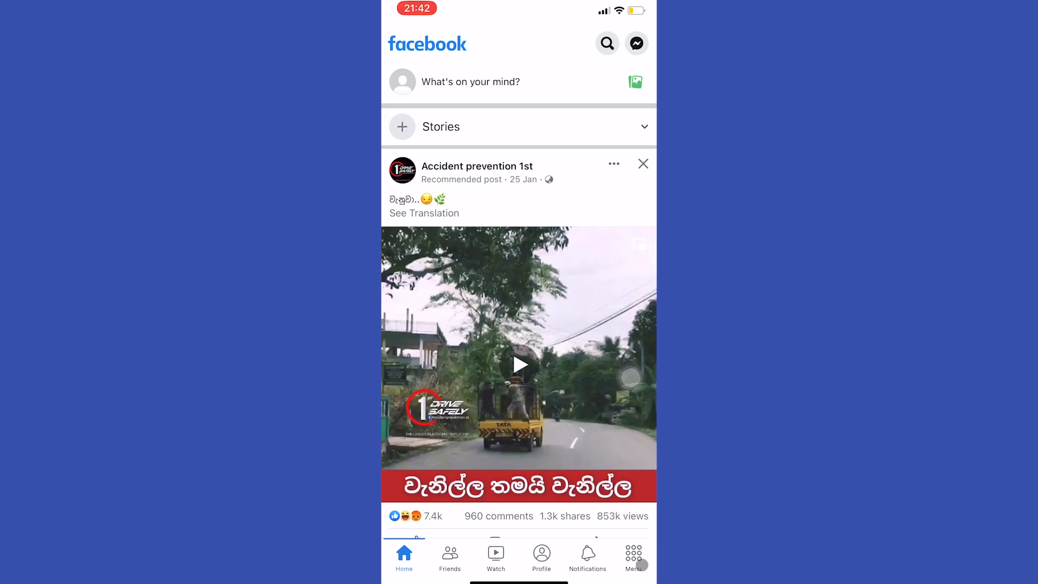
{"action": "left_click", "coordinate": [632, 556]}
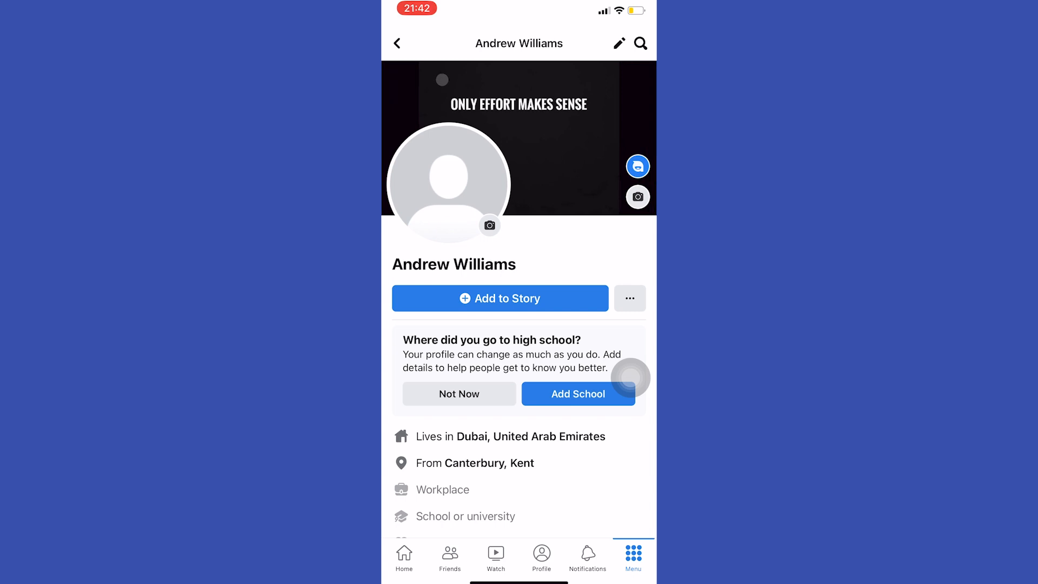
- Upload the desk-setup image from the phone and save it as the new cover photo
{"action": "left_click", "coordinate": [489, 225]}
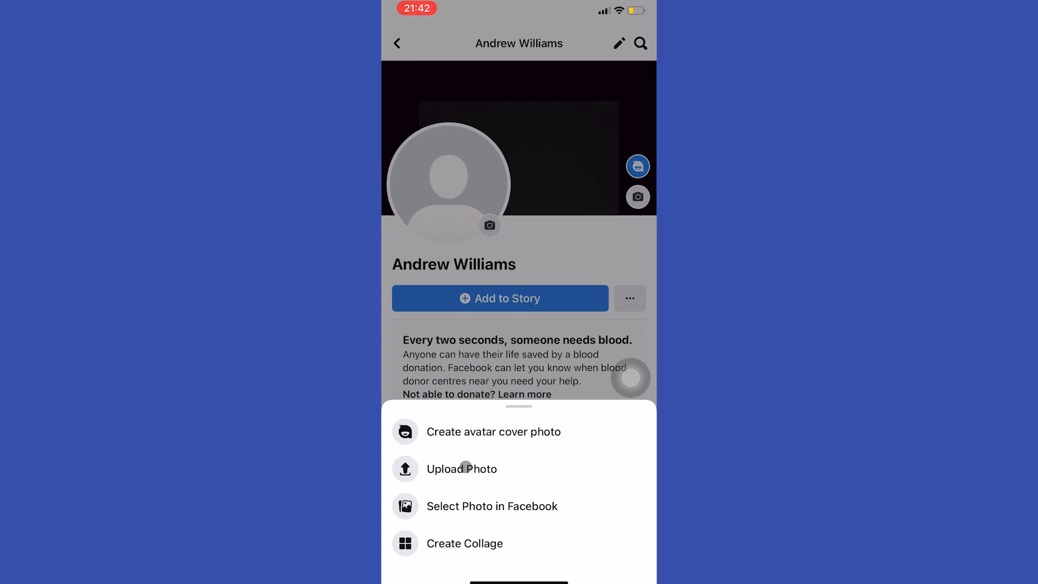
{"action": "left_click", "coordinate": [461, 469]}
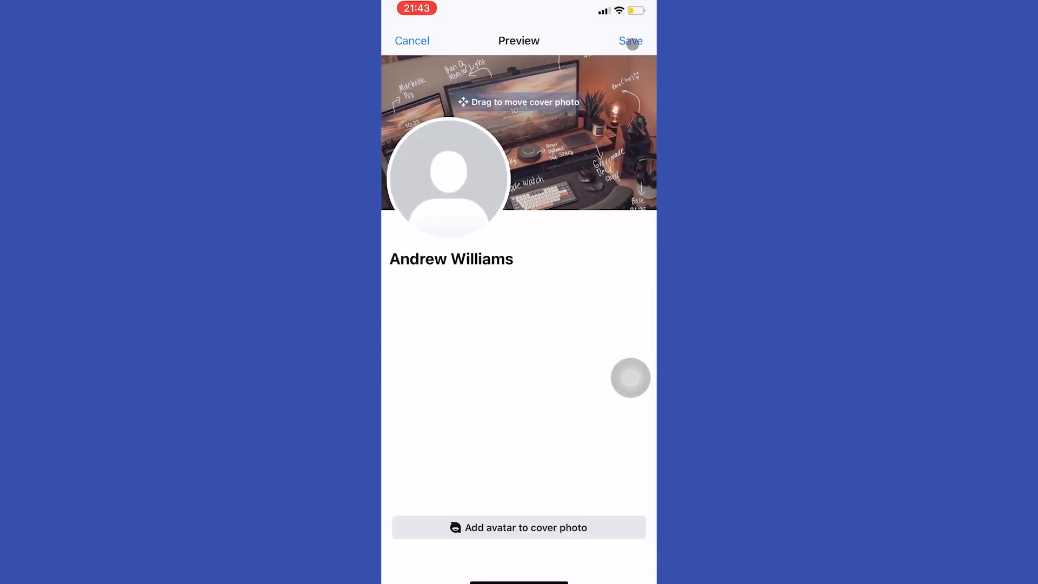
{"action": "left_click", "coordinate": [629, 41]}
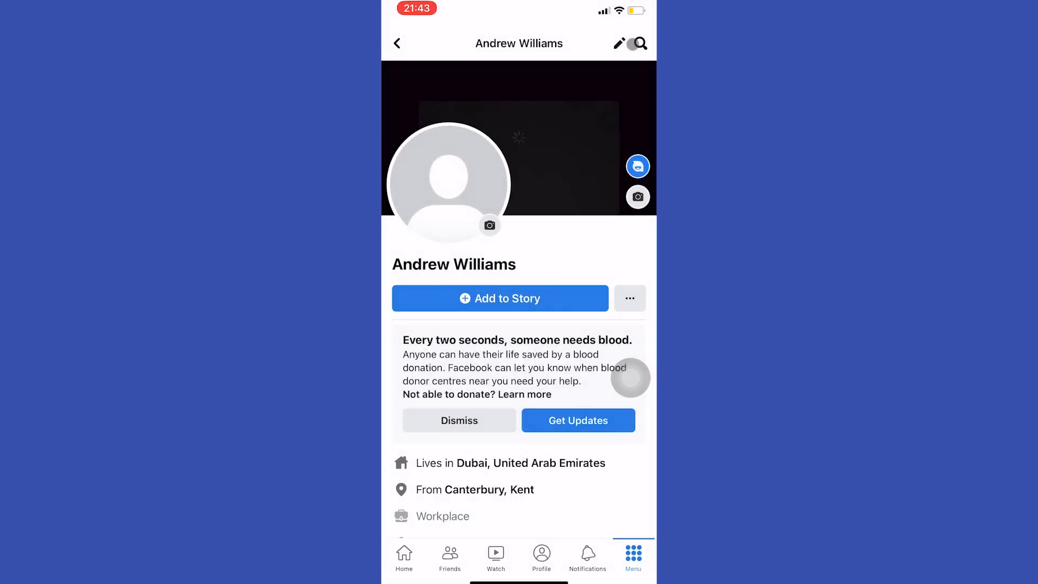
- Scroll the profile down to the 'updated his cover photo' post
{"action": "scroll", "scroll_direction": "down", "scroll_amount": 3}
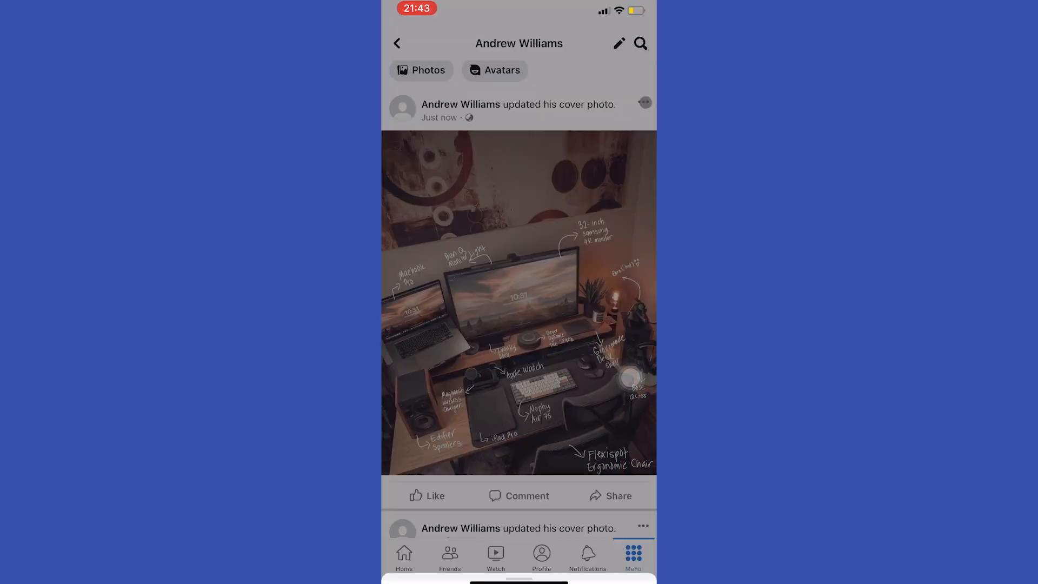
{"action": "left_click", "coordinate": [643, 102]}
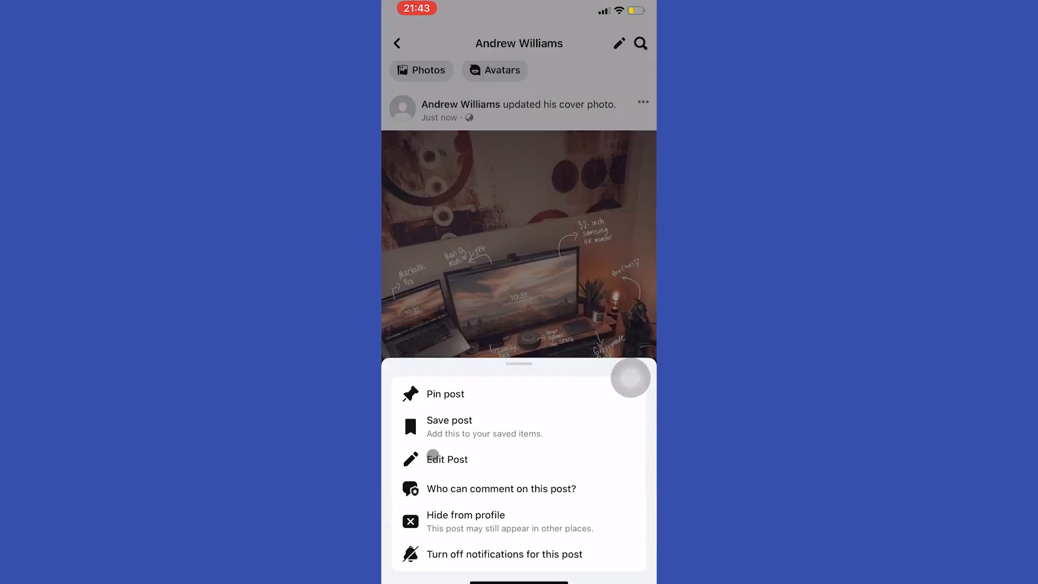
{"action": "left_click", "coordinate": [447, 458]}
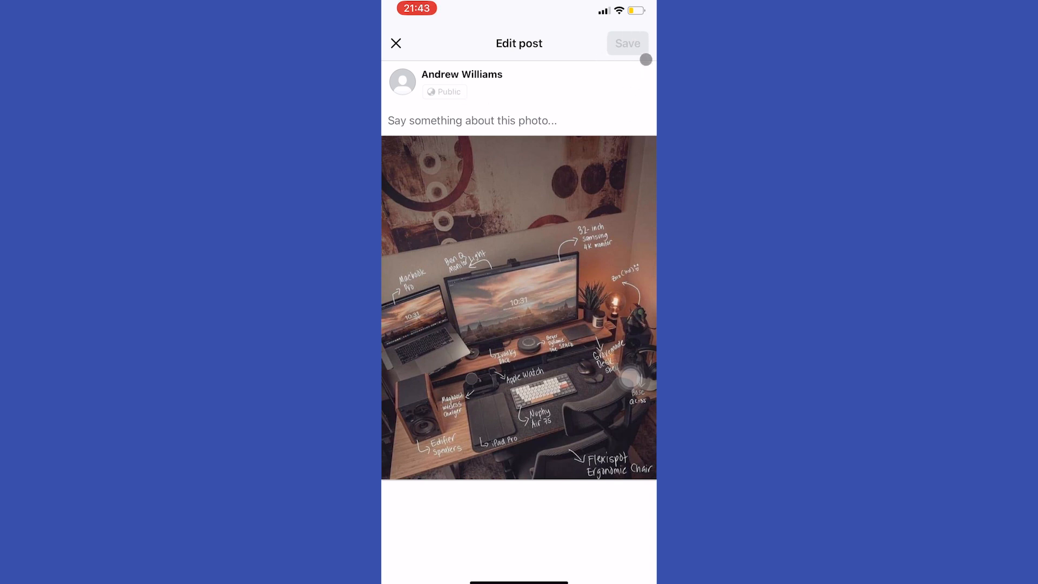
{"action": "left_click", "coordinate": [626, 44]}
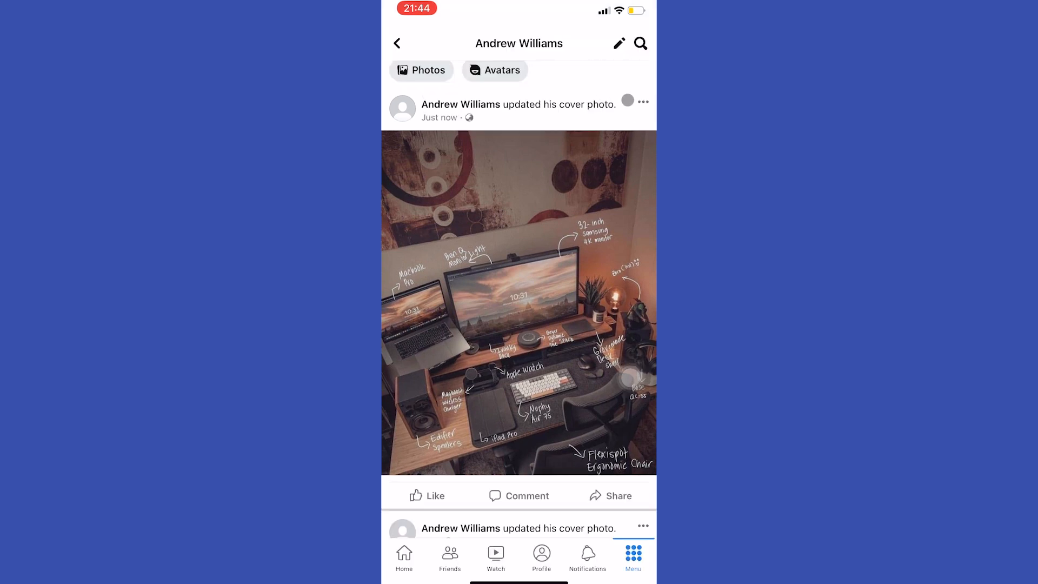
- Hide the cover-update post from the profile via its ••• menu and confirm Hide
{"action": "left_click", "coordinate": [642, 101]}
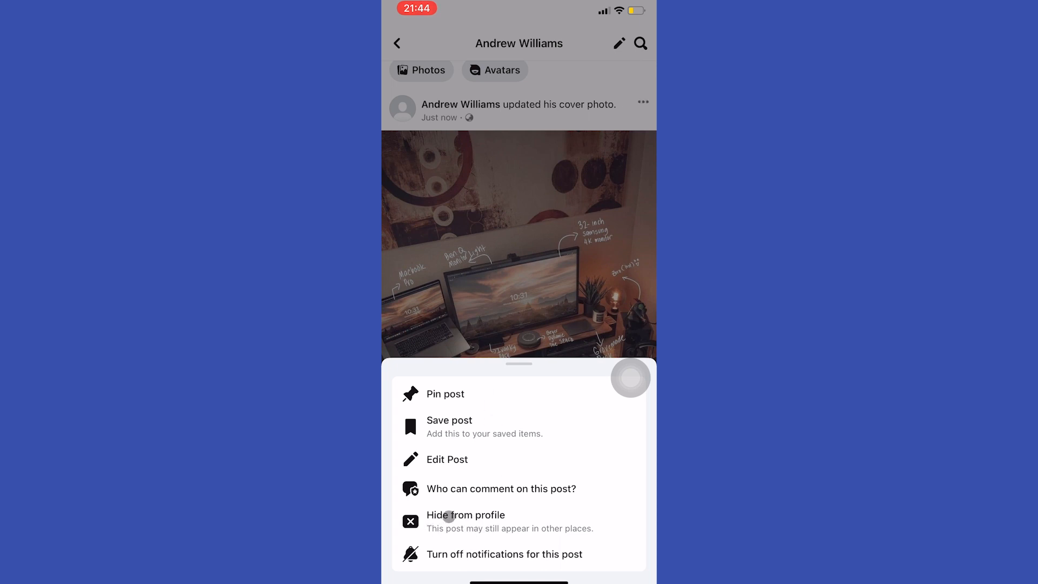
{"action": "left_click", "coordinate": [465, 515]}
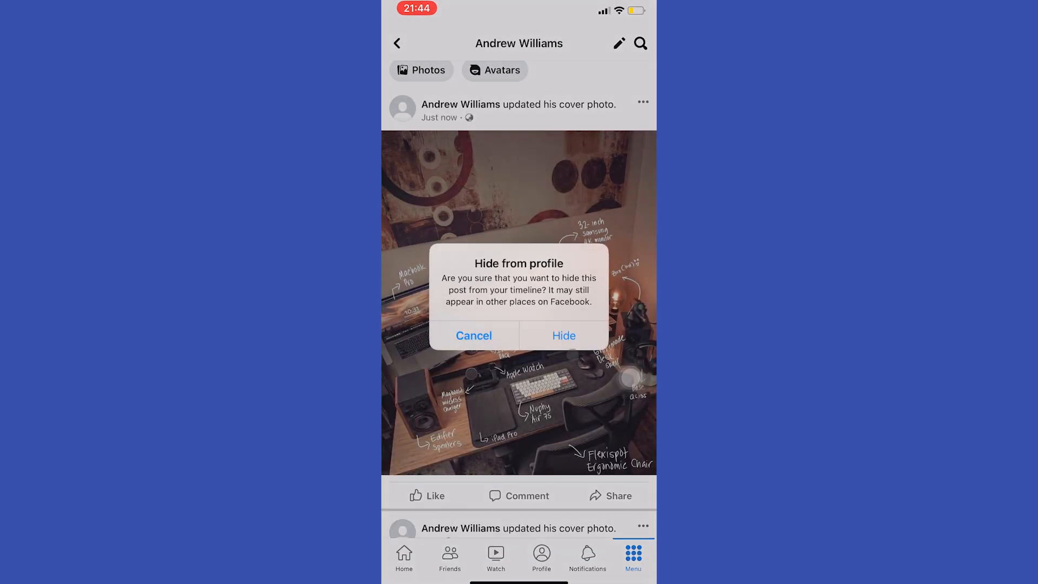
{"action": "left_click", "coordinate": [563, 335]}
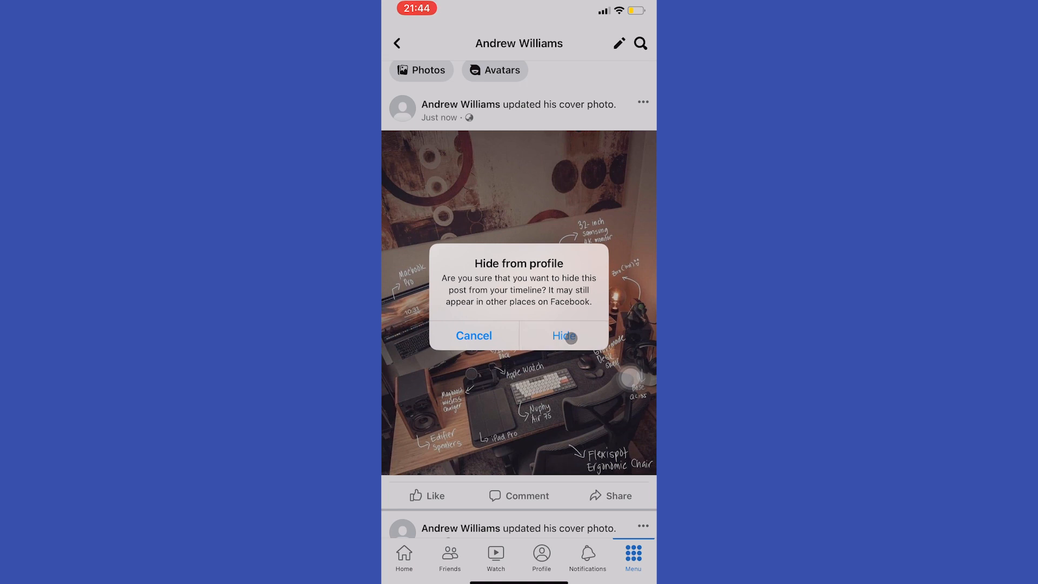